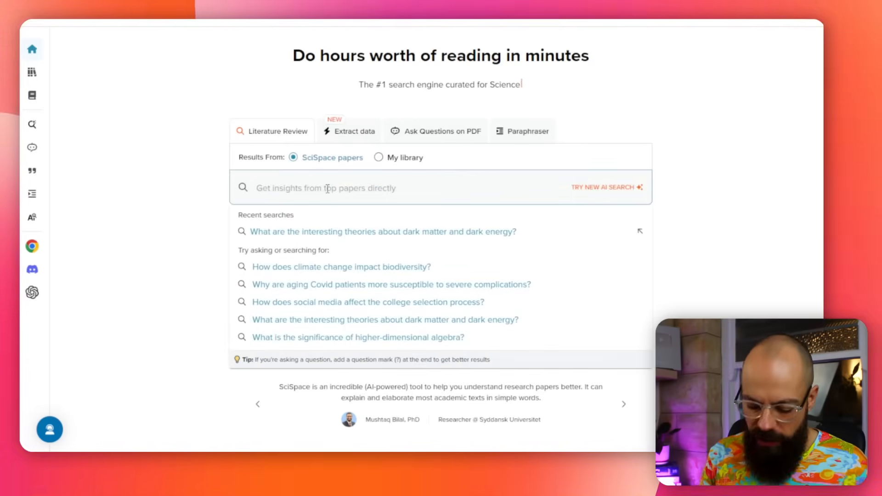
- Search the literature review for 'Are beards better for health'
text(Are beards)
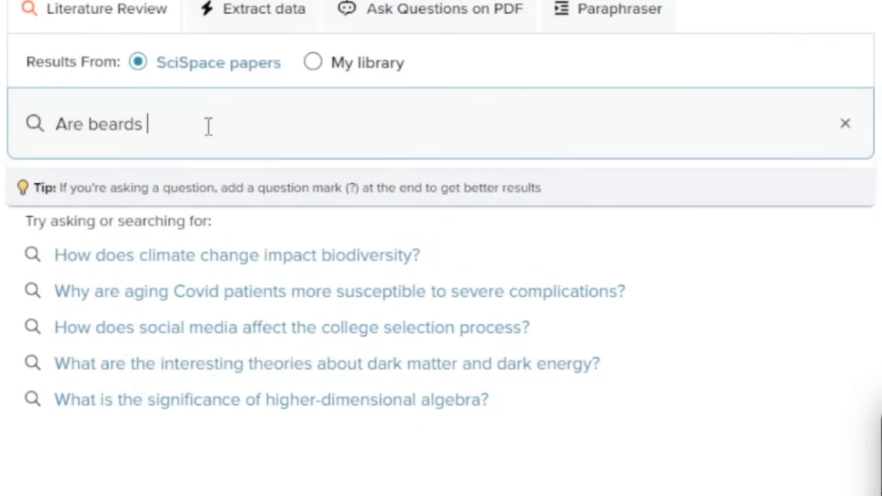
text(better for health)
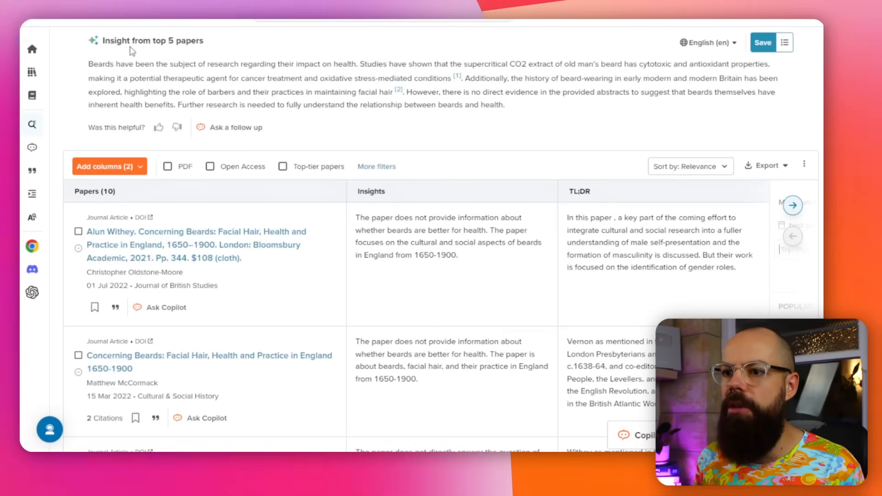
mouse_move(167, 54)
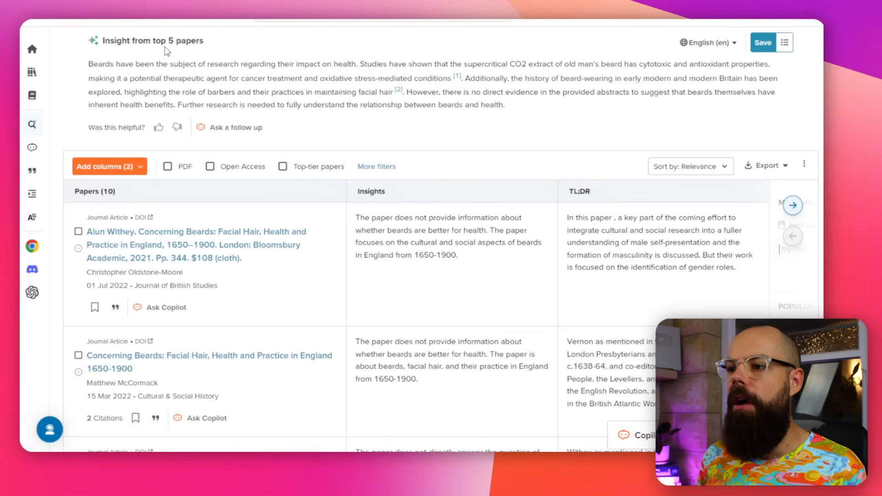
mouse_move(456, 76)
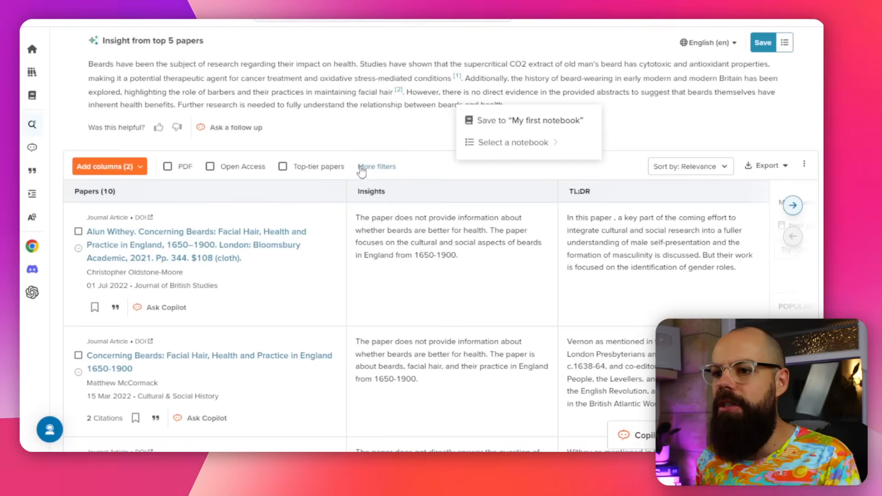
mouse_move(235, 130)
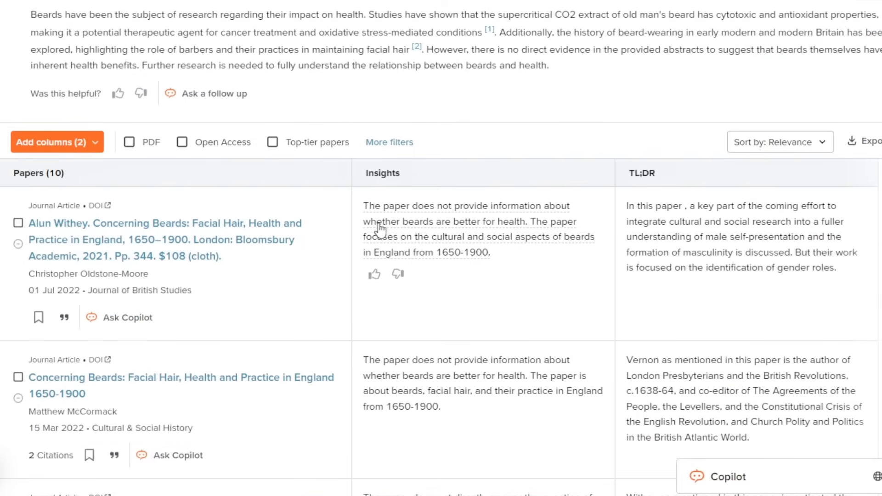
scroll(down, 3)
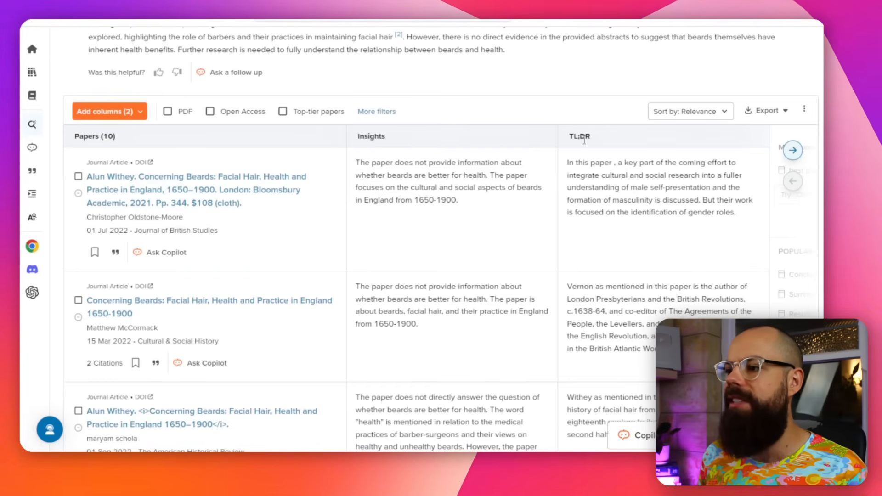
mouse_move(584, 158)
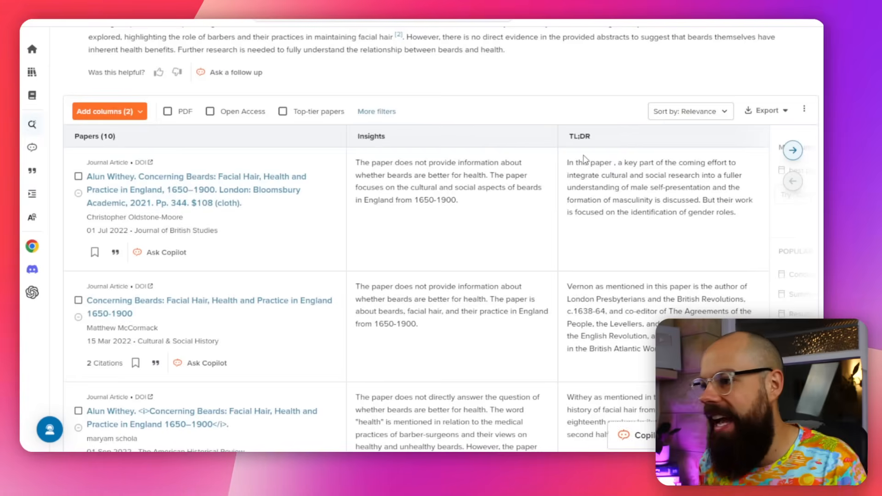
mouse_move(781, 183)
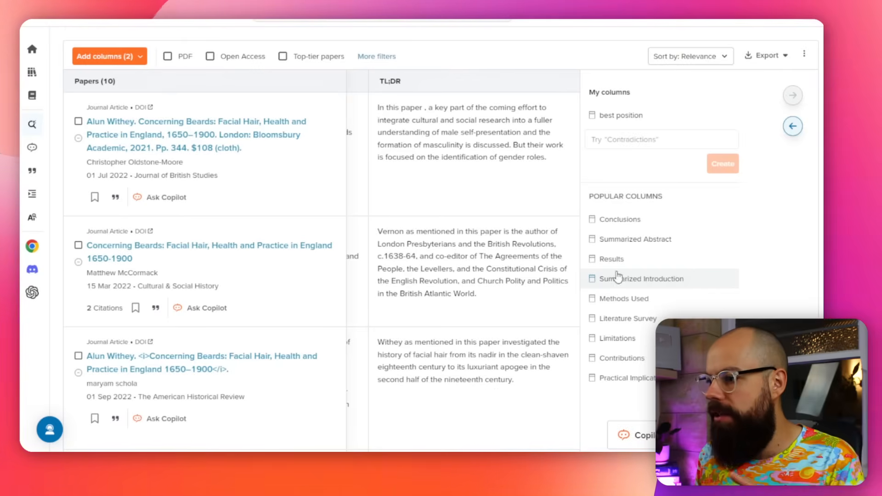
- Add a Limitations column to the beard results table and reopen the column list
click(617, 338)
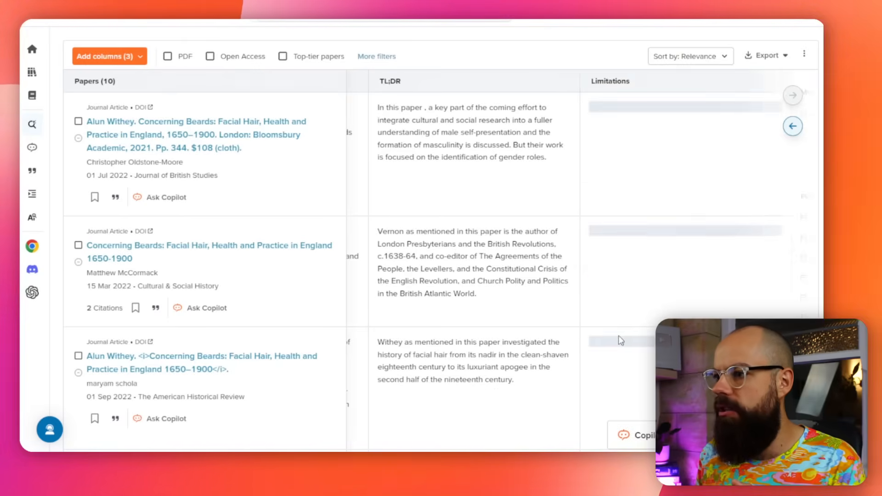
click(109, 56)
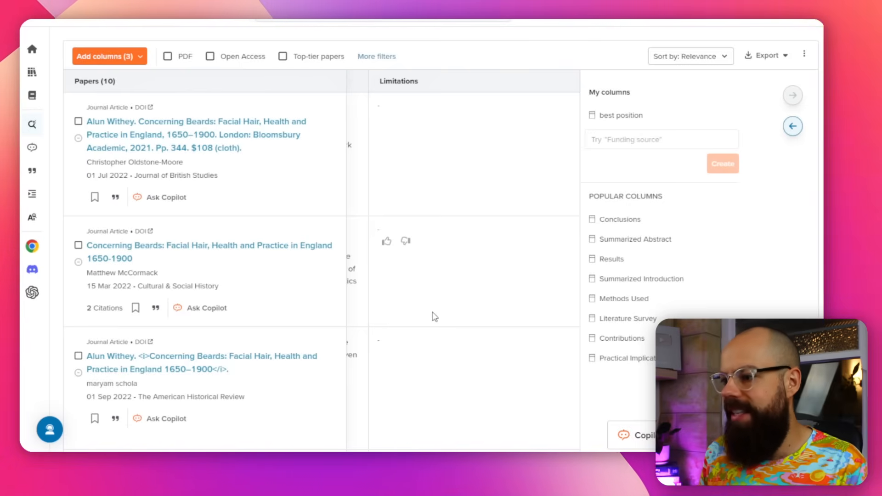
mouse_move(439, 309)
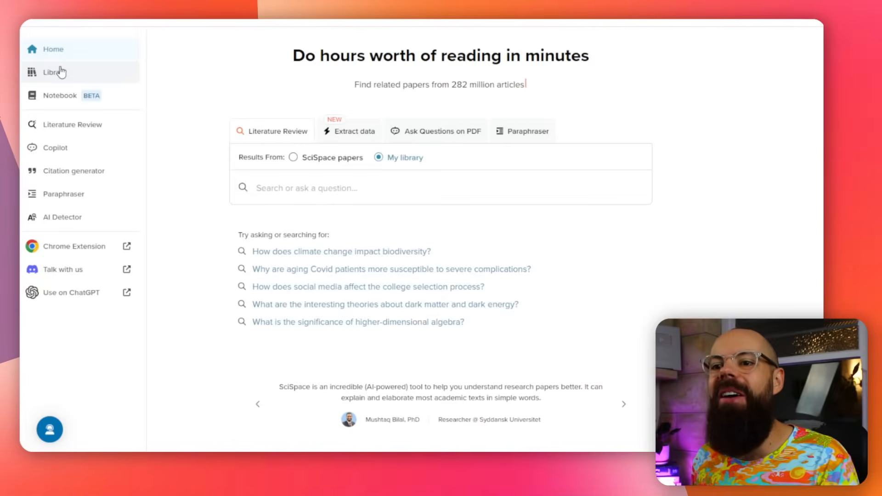
- View the four-file library with its TL;DR and Conclusions summaries
click(51, 72)
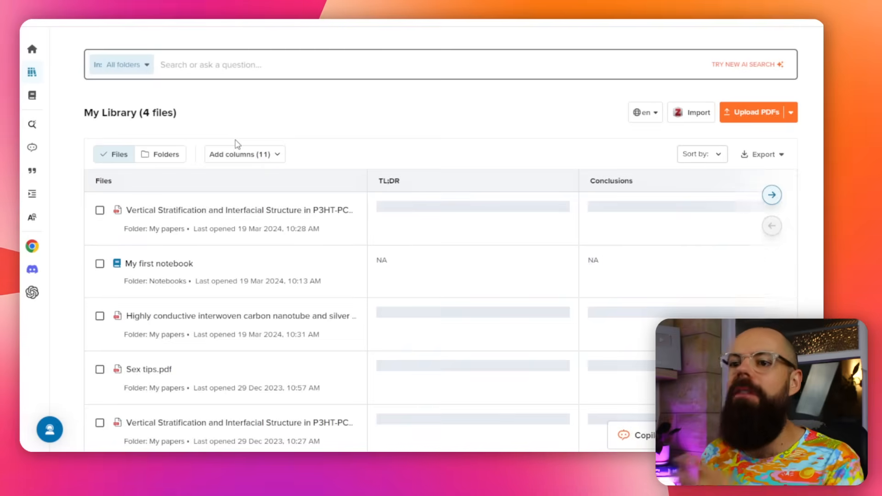
scroll(down, 3)
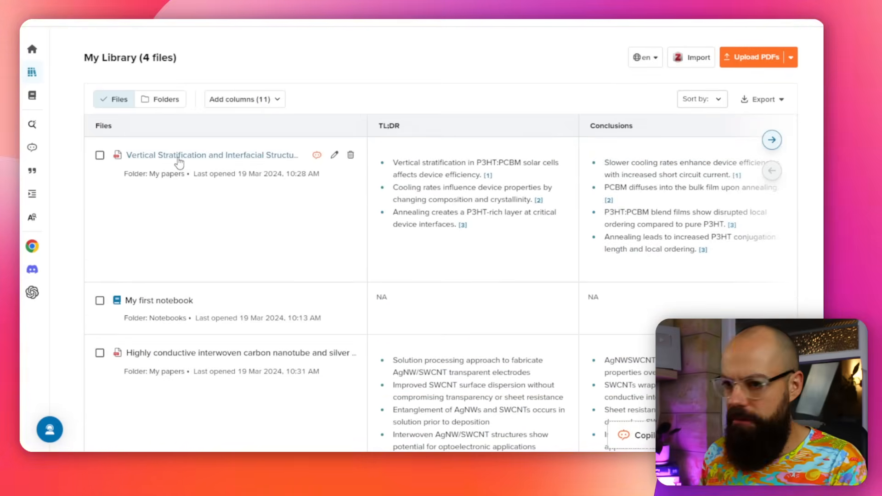
scroll(down, 3)
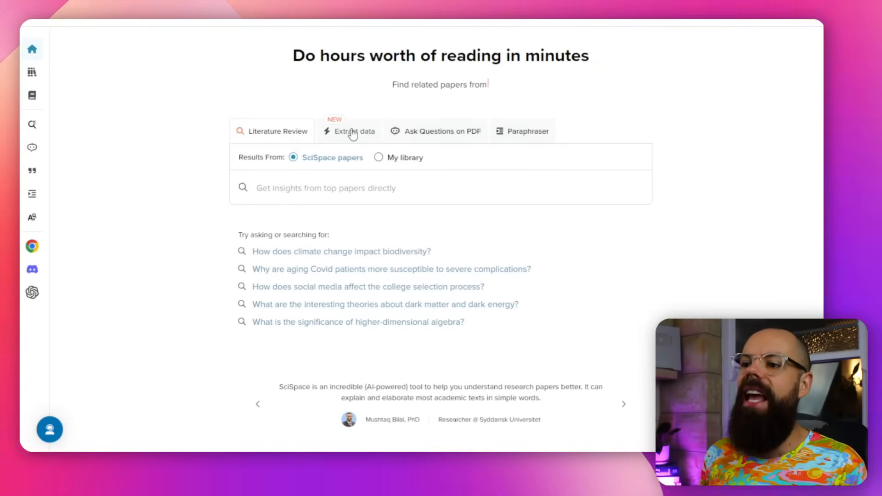
- Upload the carbon nanotube PDF via Extract data and extract all columns into My papers
click(353, 132)
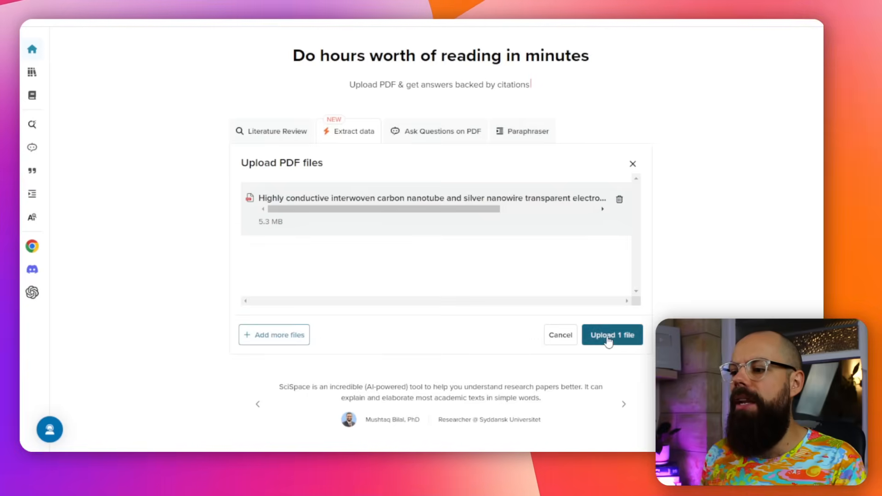
click(612, 335)
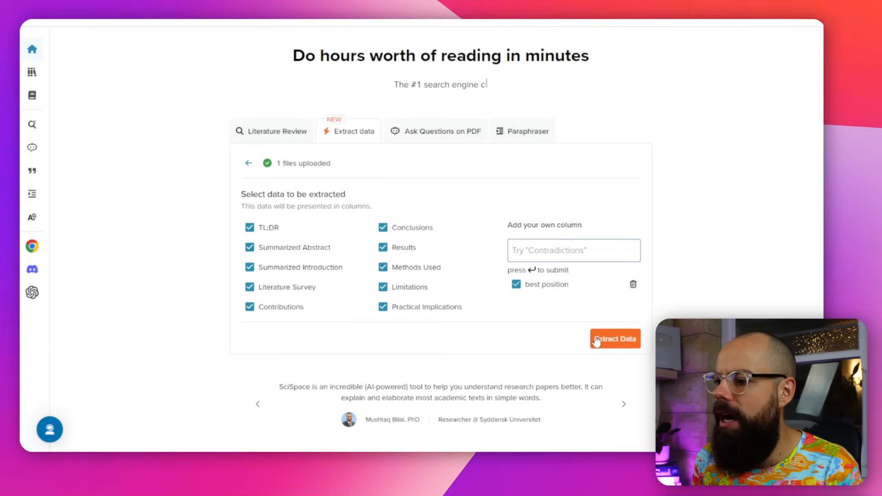
click(615, 339)
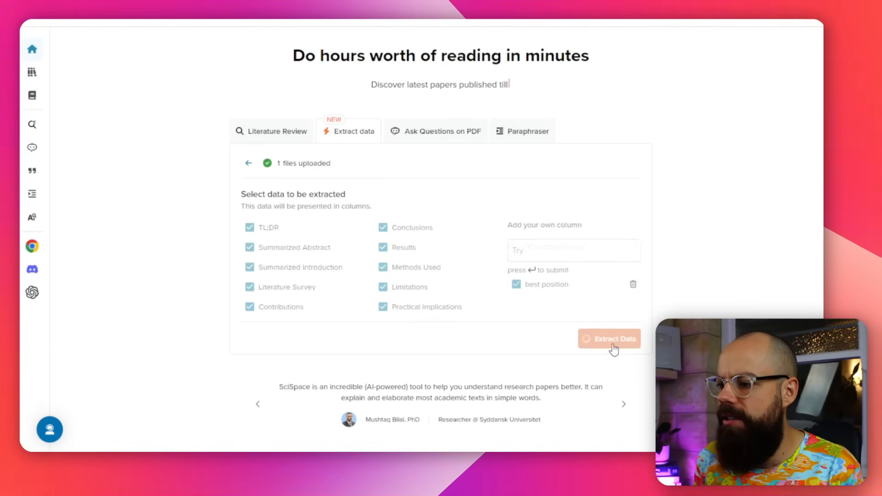
click(609, 339)
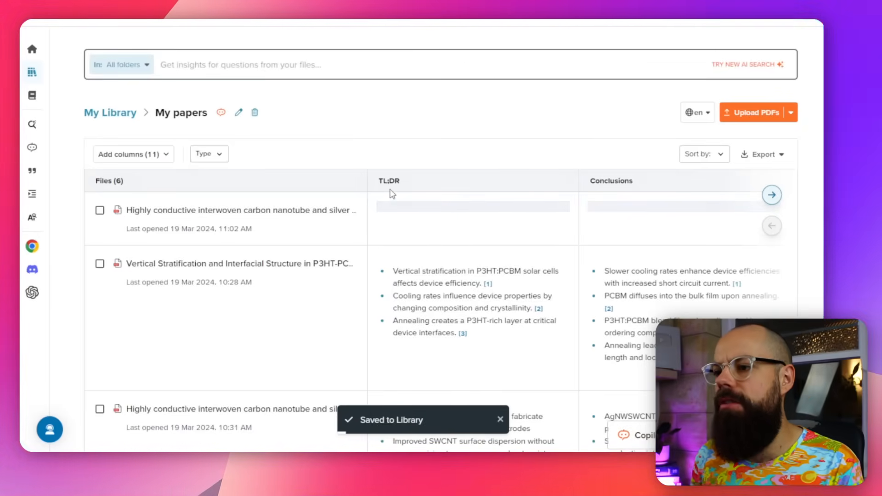
- Page through the My papers table to the Summarized Introduction and Methods Used columns
click(772, 194)
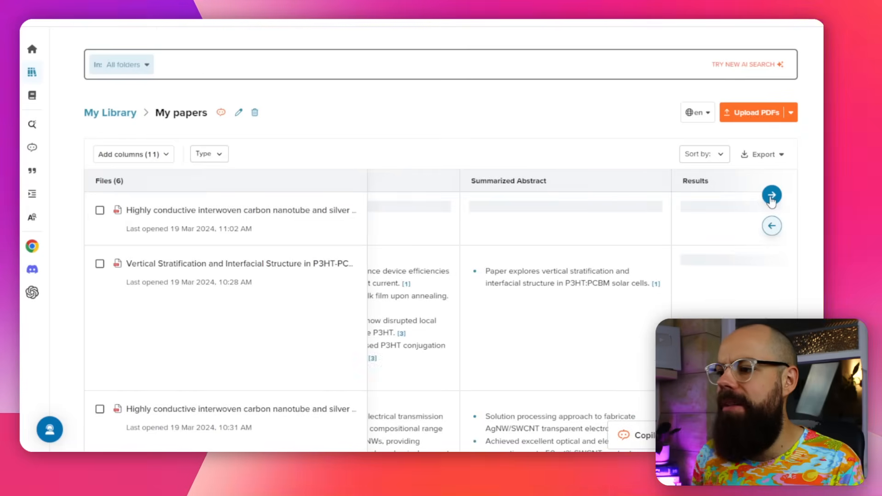
click(772, 195)
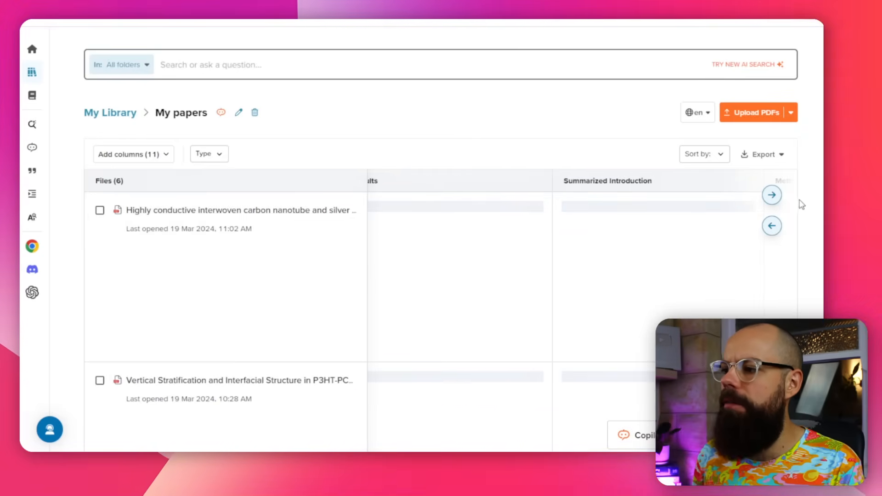
click(771, 194)
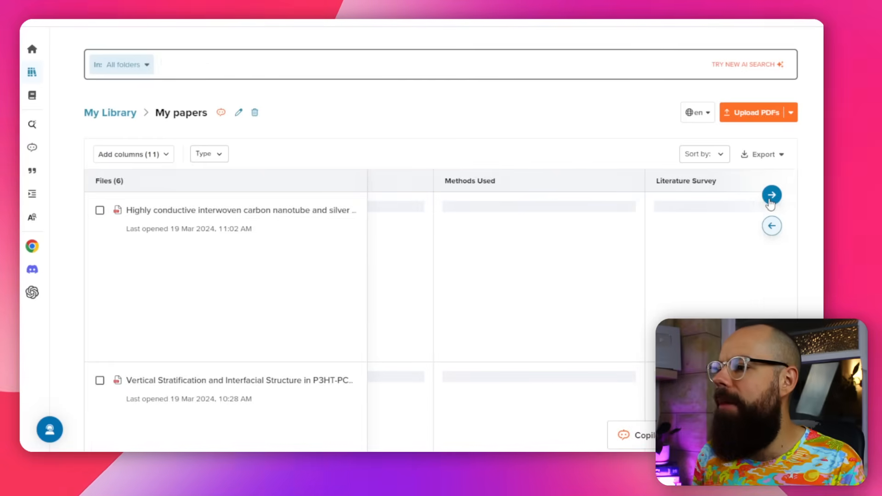
click(772, 195)
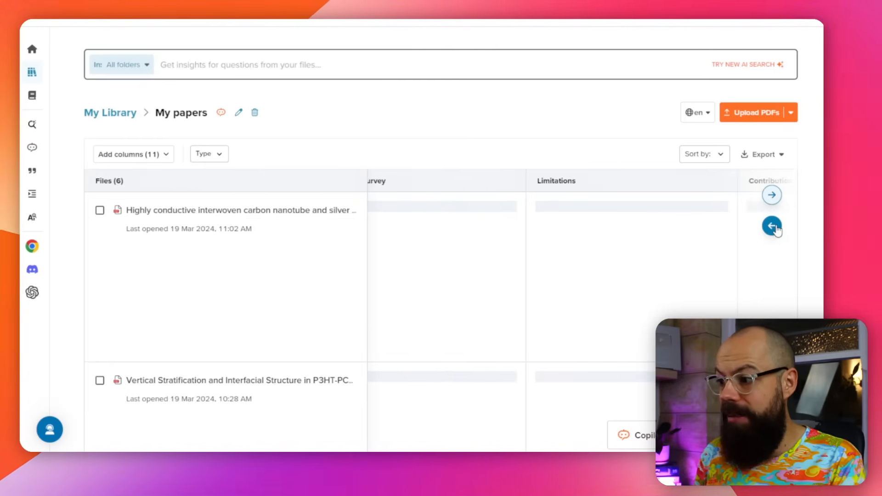
click(771, 226)
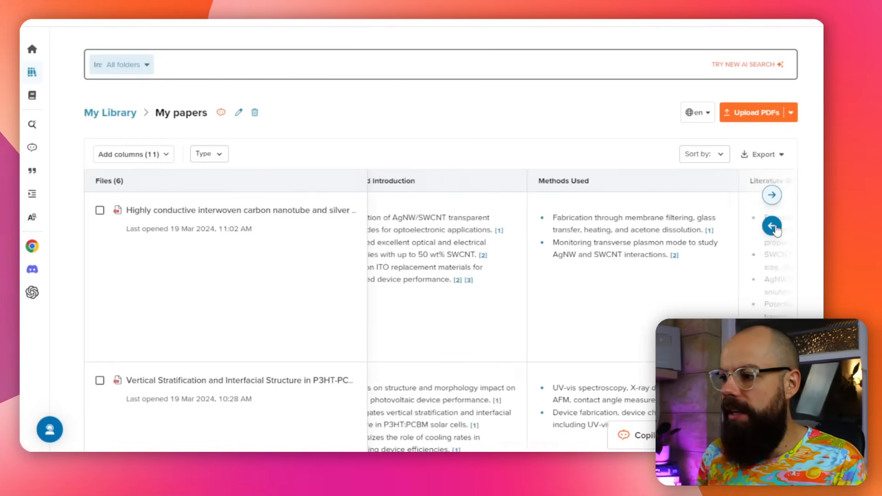
click(772, 226)
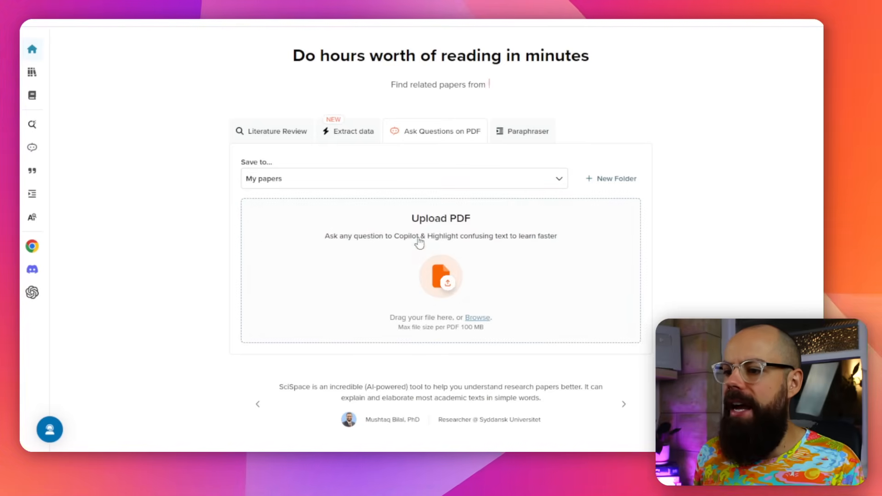
- Browse for and upload the Planar silver nanowire PEDOT:PSS paper to Copilot
click(478, 317)
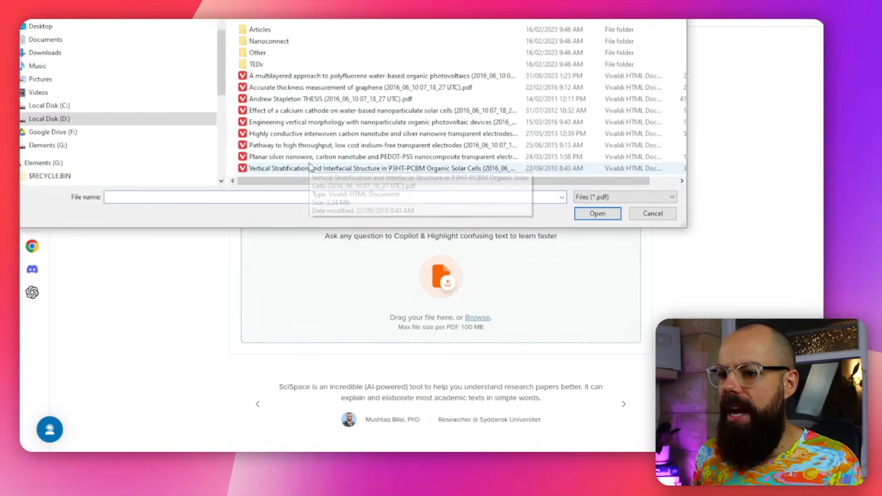
click(597, 213)
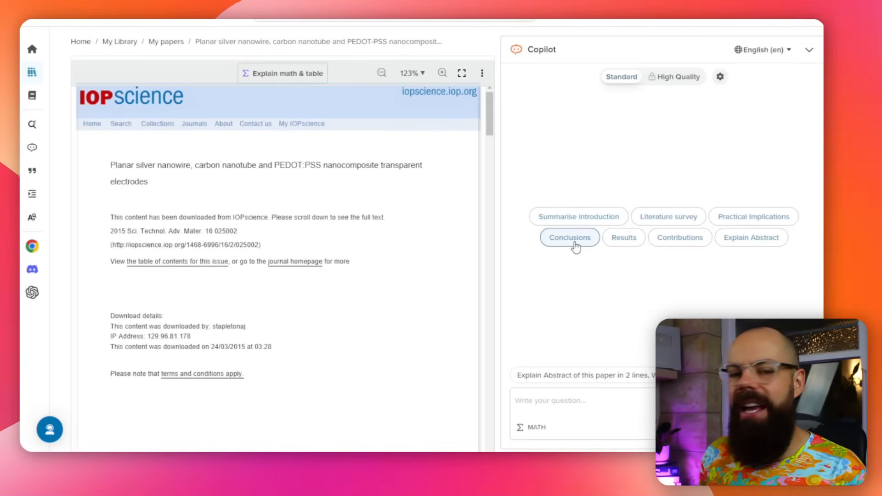
mouse_move(645, 218)
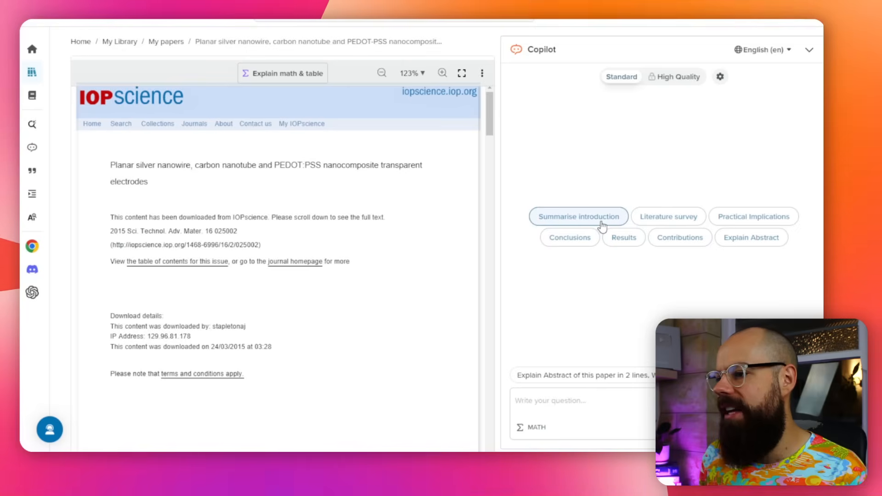
- Have Copilot summarise the paper's introduction and review the bulleted answer
click(579, 216)
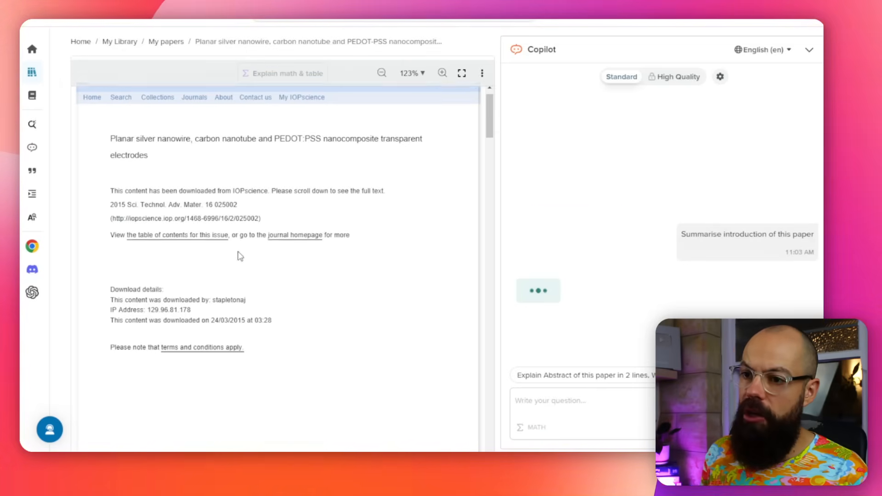
scroll(down, 3)
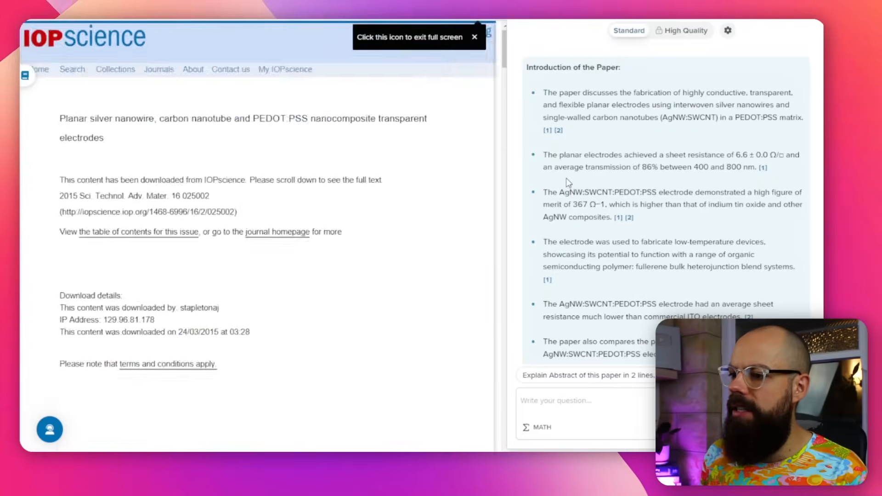
scroll(down, 3)
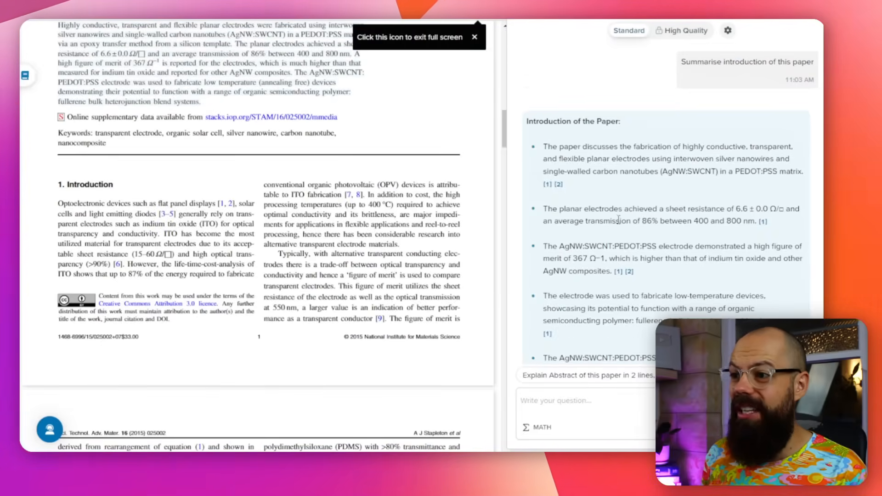
mouse_move(616, 29)
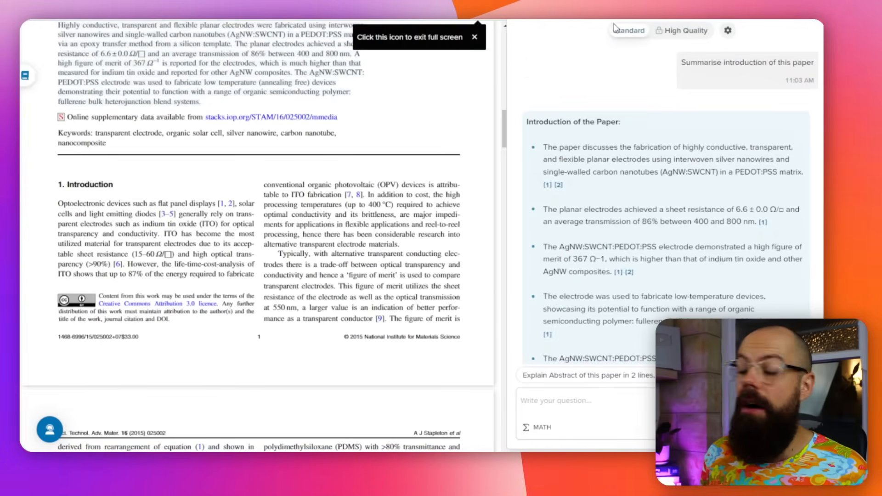
click(684, 30)
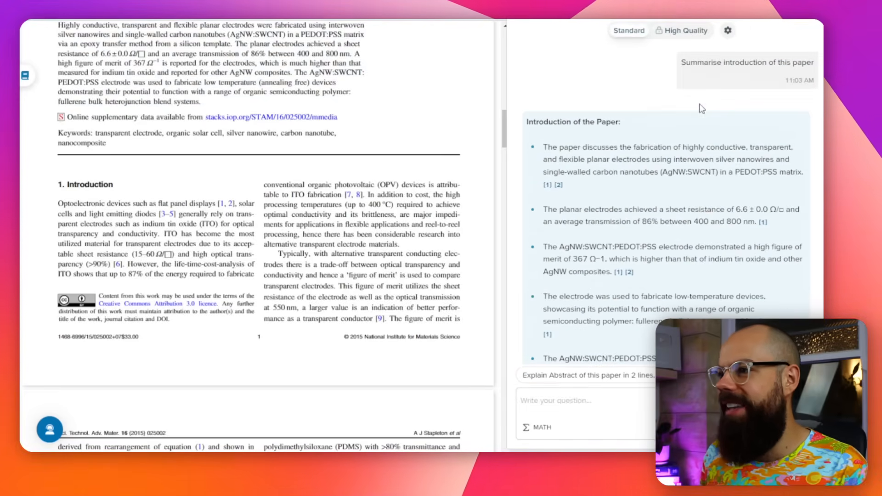
mouse_move(727, 94)
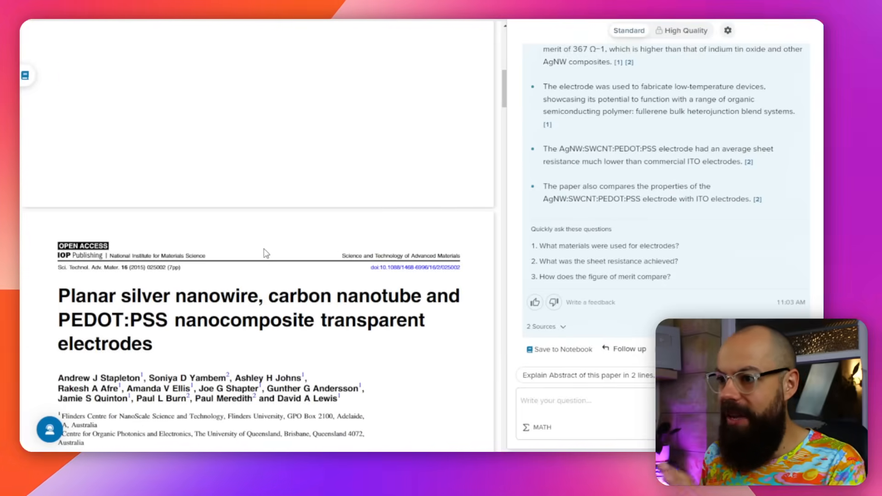
scroll(down, 3)
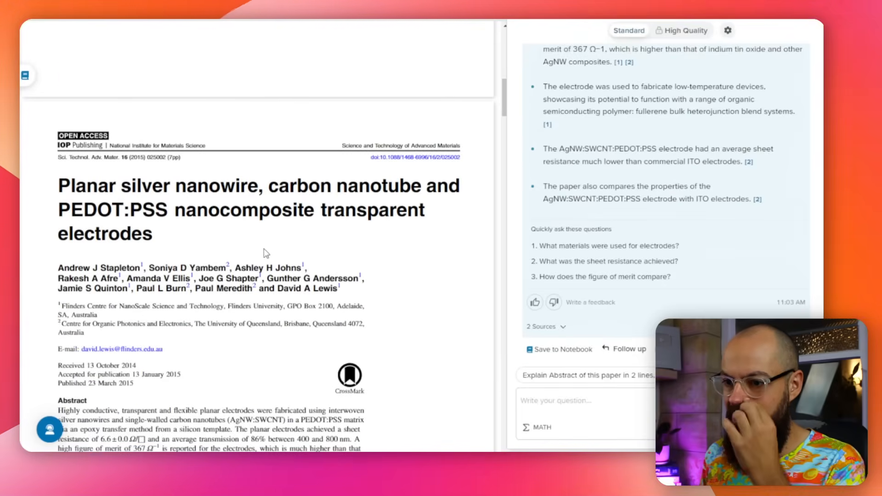
- Select the paper's title text and view Copilot's twelve suggested questions
drag(58, 183, 175, 410)
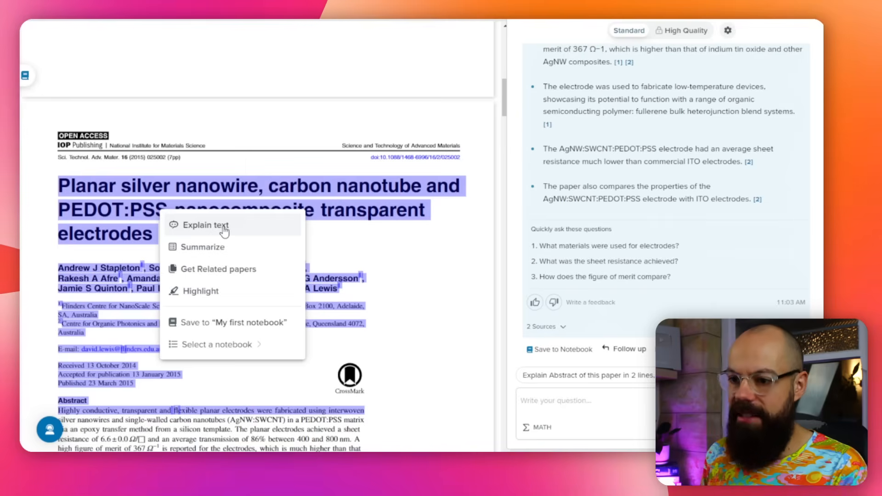
mouse_move(380, 261)
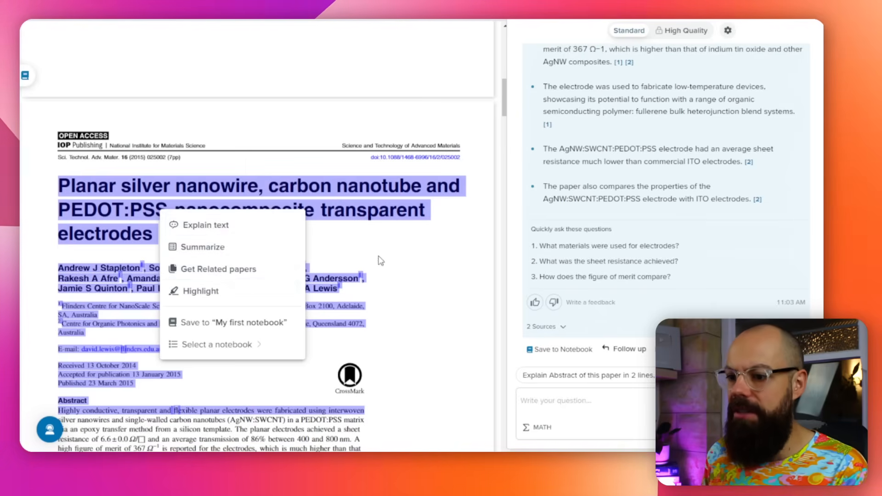
mouse_move(213, 332)
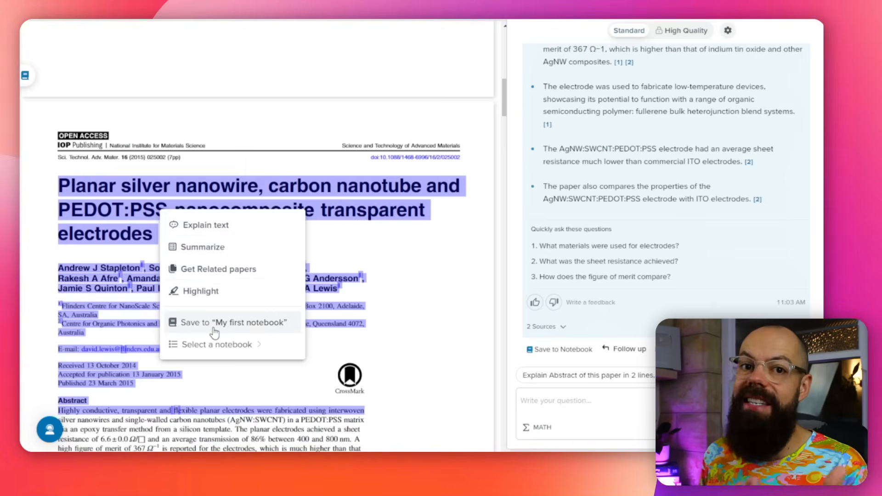
scroll(down, 3)
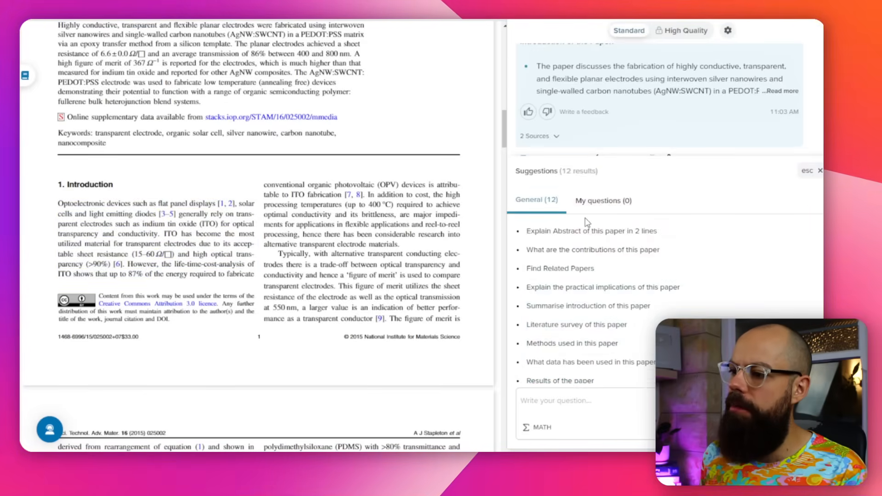
- Switch to the empty My questions list in Copilot's Suggestions panel
click(603, 200)
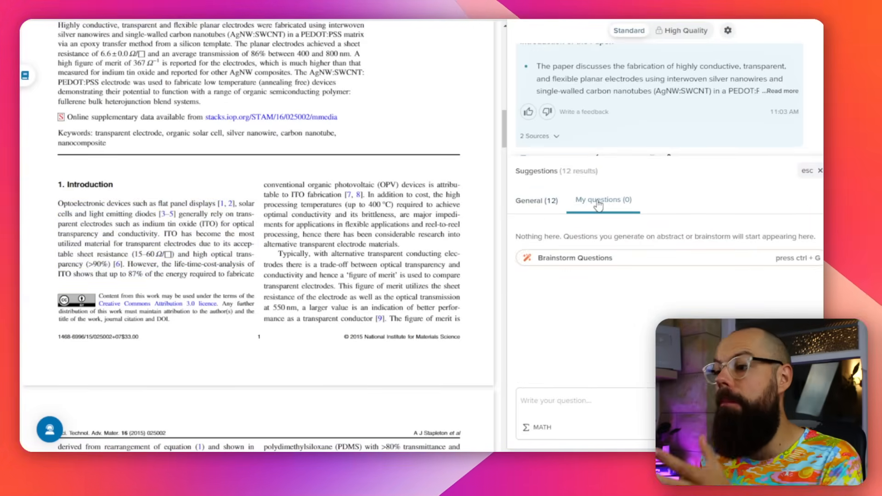
click(537, 200)
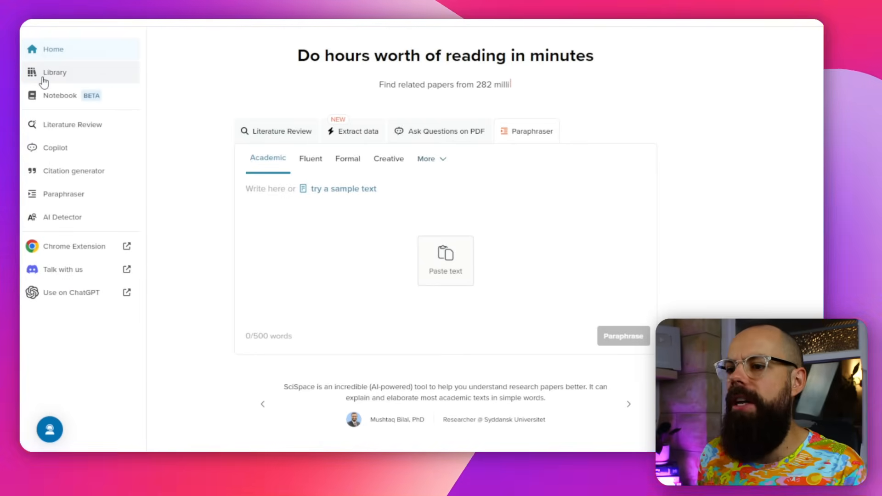
- View the Zotero import dialog from the six-file library and dismiss it
click(54, 72)
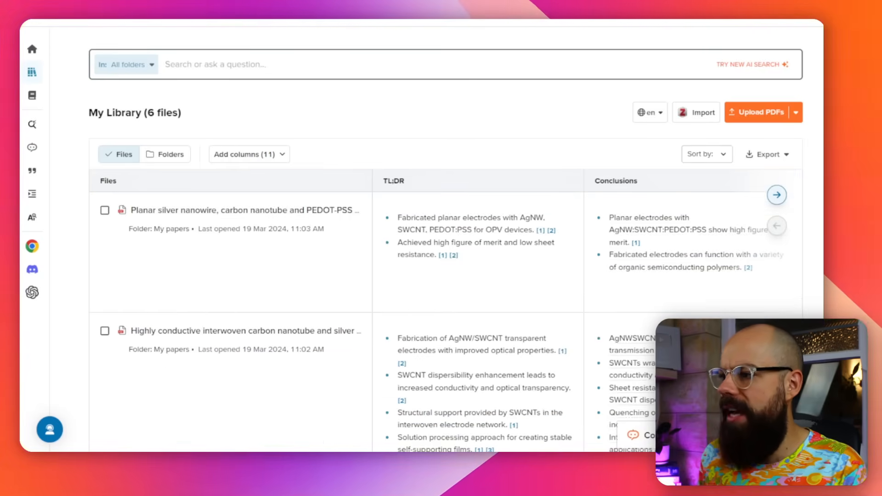
click(695, 112)
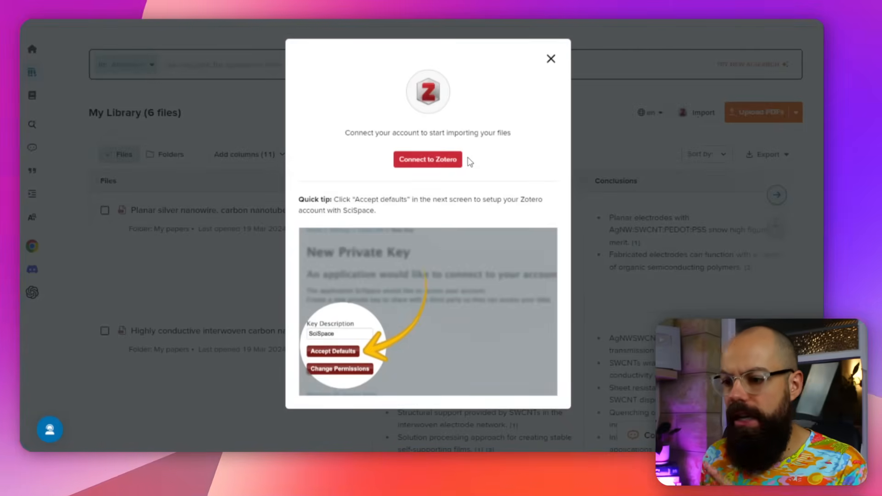
click(551, 58)
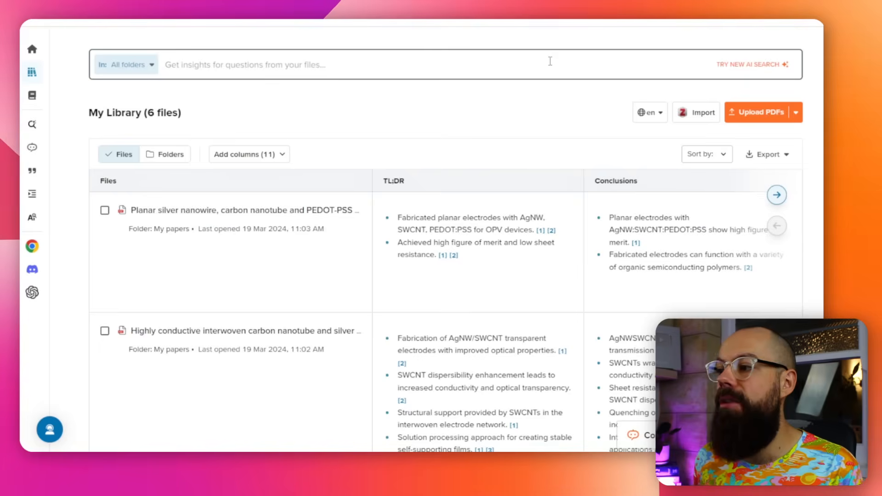
- Select the first abstract bullet about the electrodes and preview the AI Writer options for it
click(32, 95)
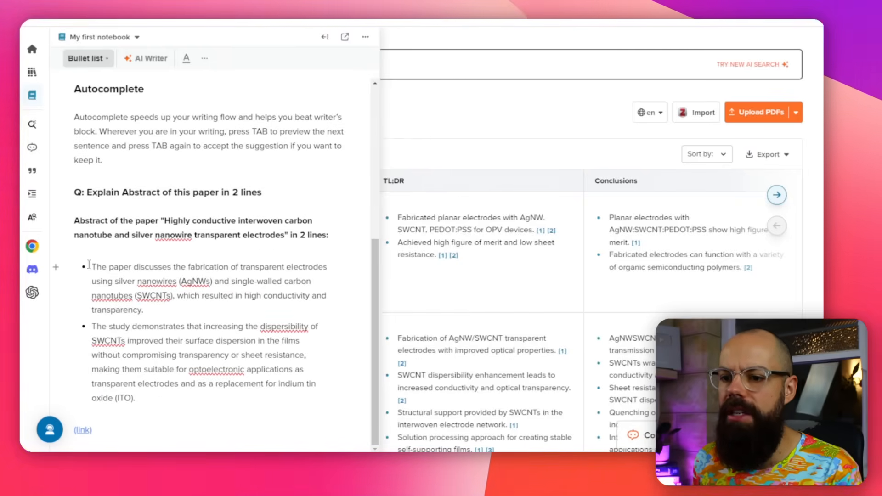
drag(92, 266, 146, 310)
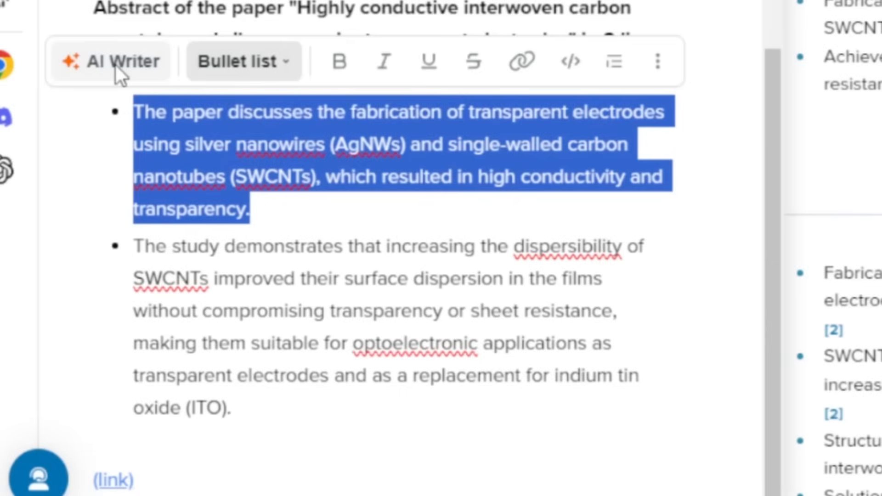
click(119, 61)
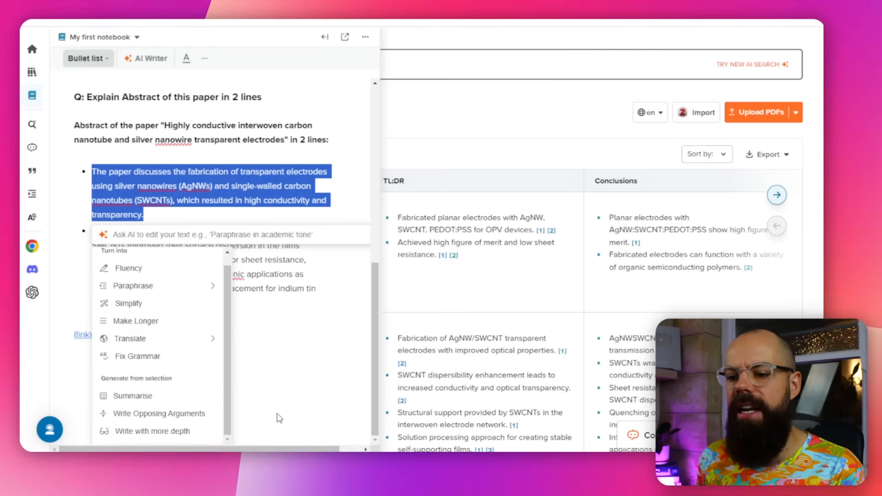
mouse_move(146, 417)
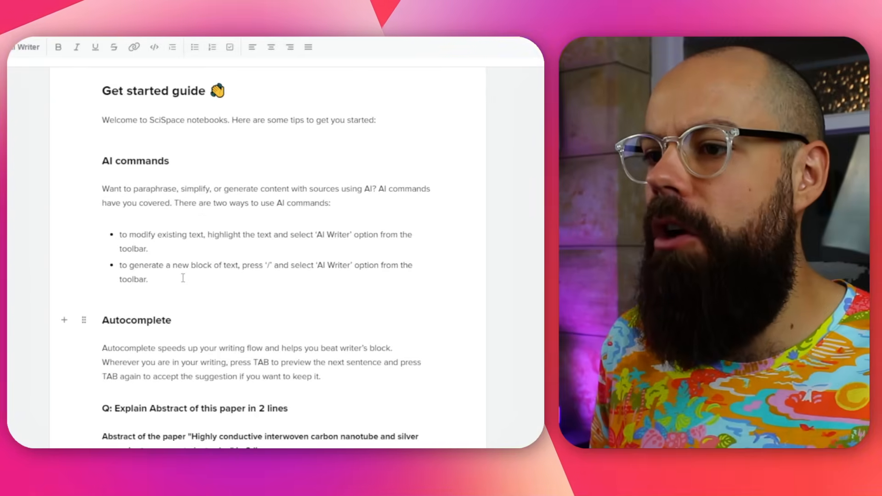
- Nest the study bullet and add the sentence 'The research also highlights the potential of these transparent electrodes in the fie...'
drag(119, 265, 148, 278)
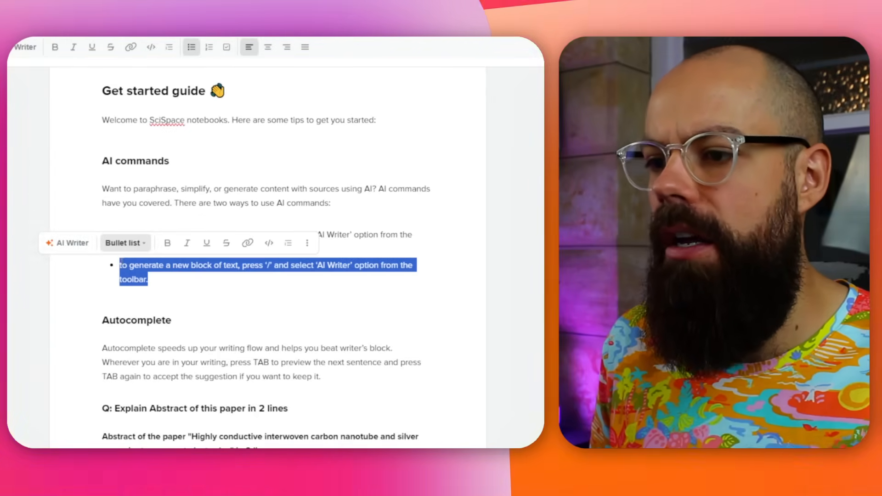
scroll(down, 3)
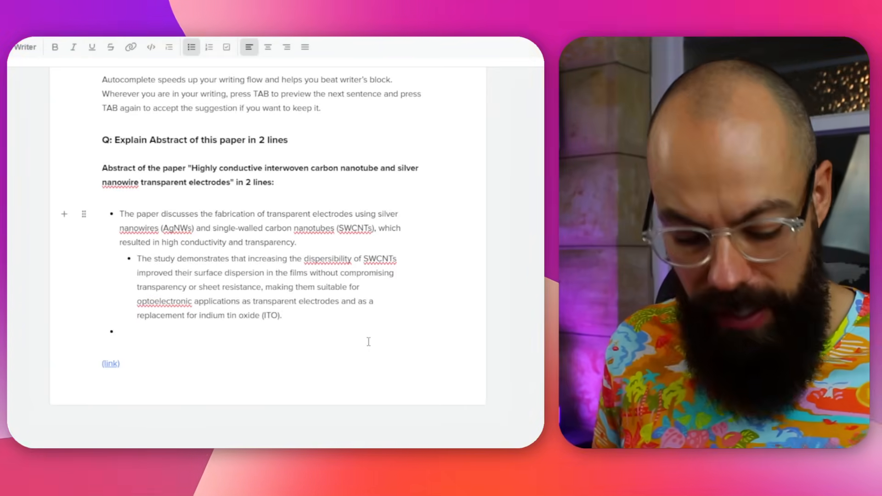
text(The research also highlights the potential of these transparent electrodes in the field of flexible electronics due to their excellent mechanical flexibility and stability.)
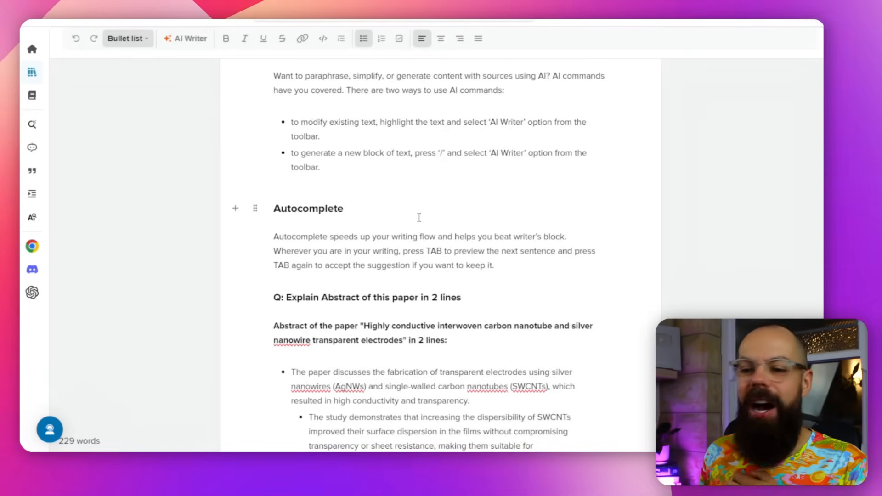
mouse_move(409, 197)
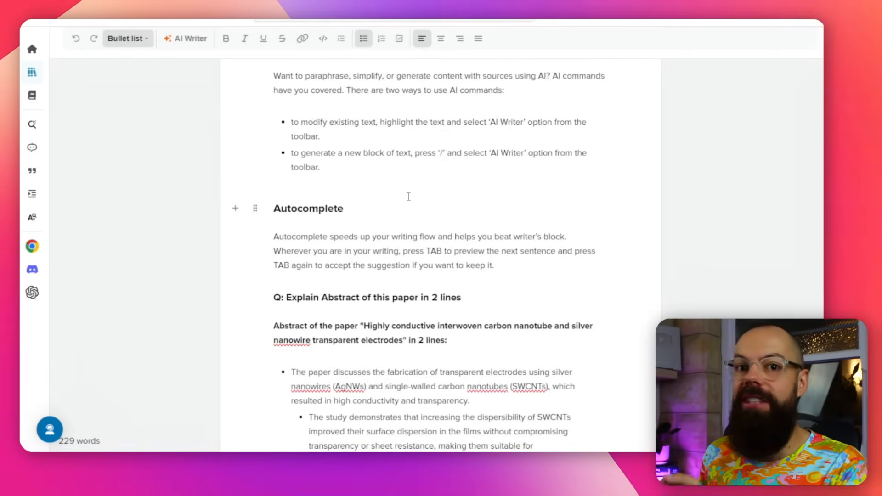
mouse_move(394, 201)
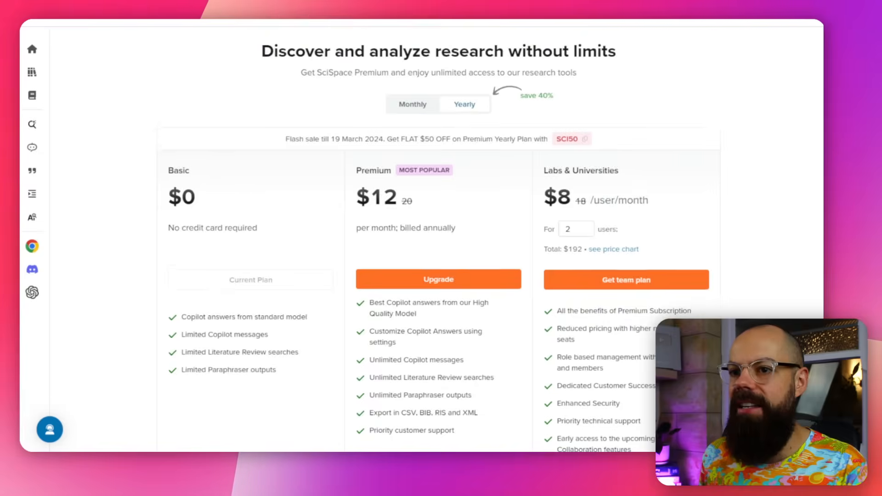
- Have Copilot explain the highlighted P3HT:PCBM thermal annealing passage in the PDF
click(32, 72)
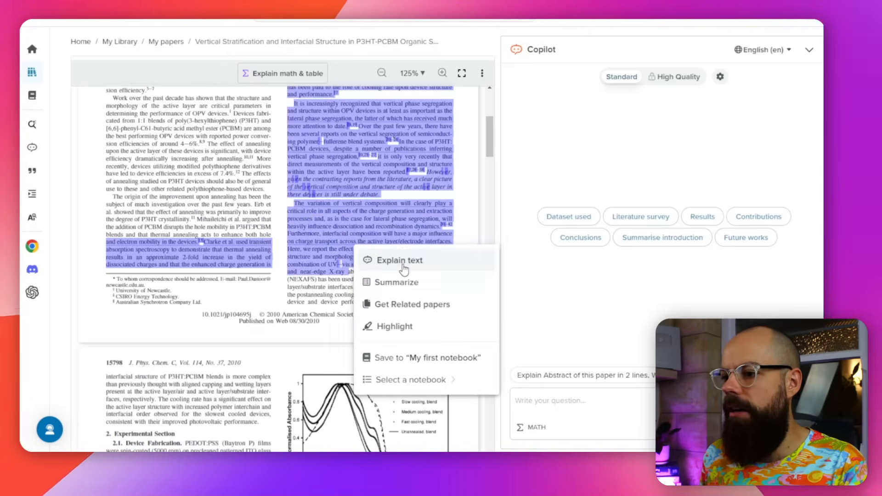
click(400, 260)
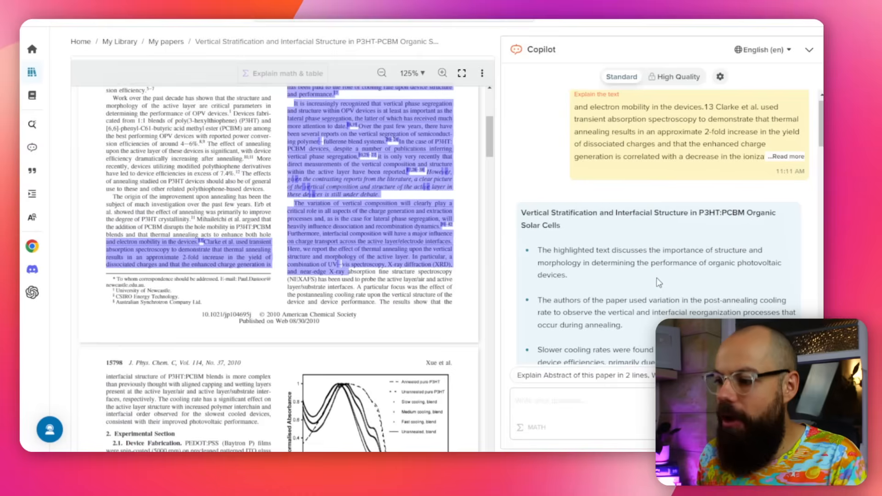
scroll(down, 3)
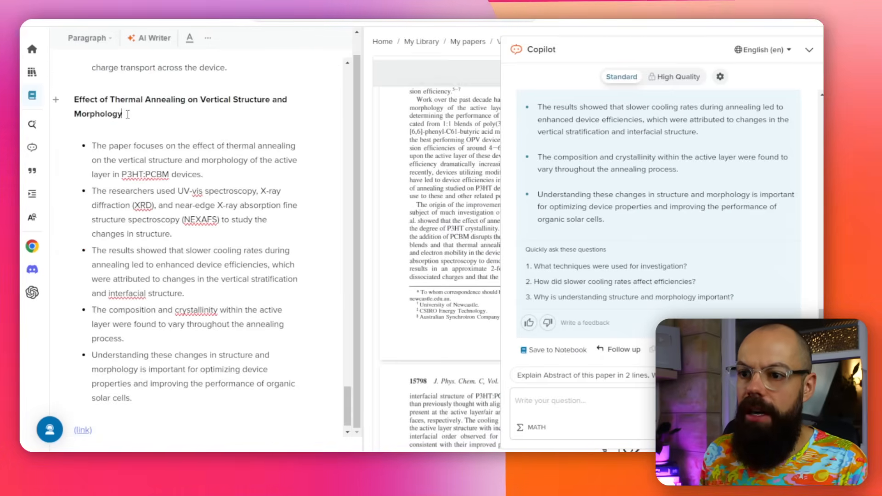
- Review the notebook's new Vertical Stratification and Interfacial Structure section with its explanation bullets
drag(74, 99, 122, 113)
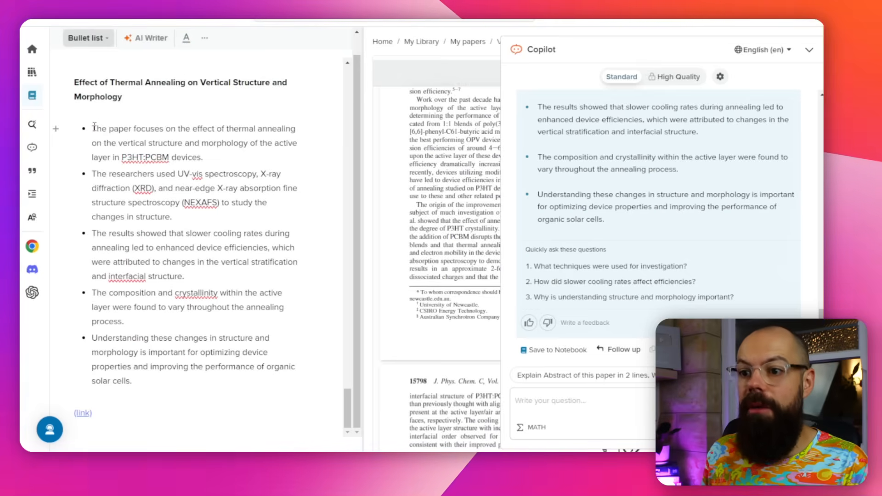
drag(92, 128, 122, 322)
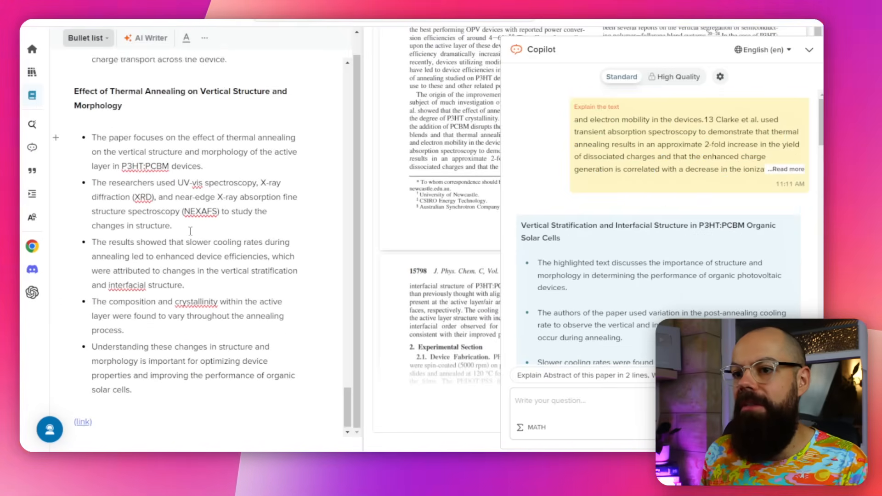
scroll(down, 3)
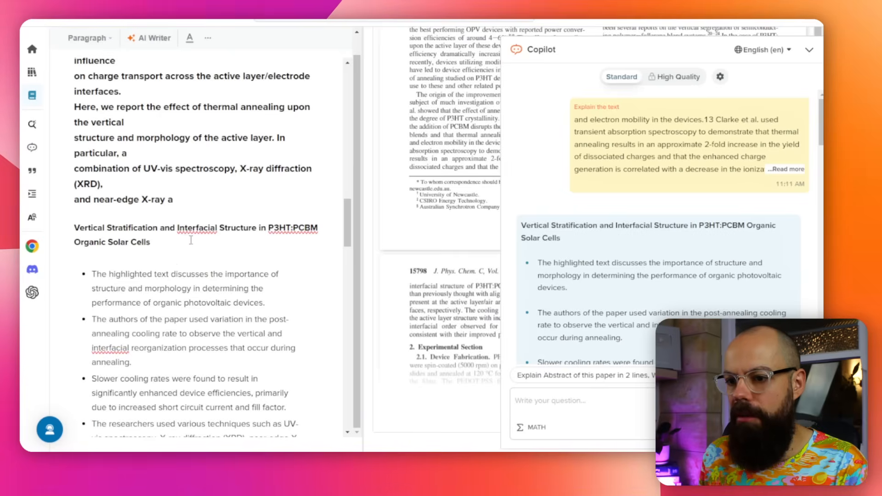
scroll(down, 3)
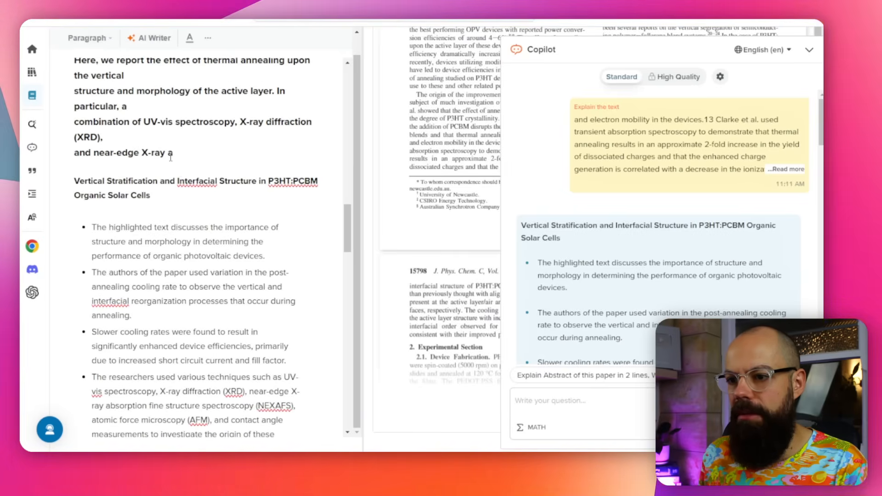
scroll(down, 3)
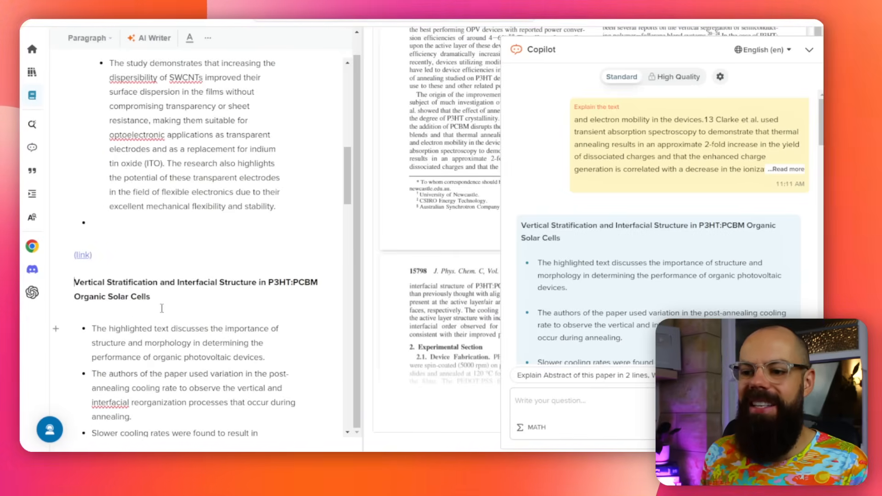
scroll(down, 3)
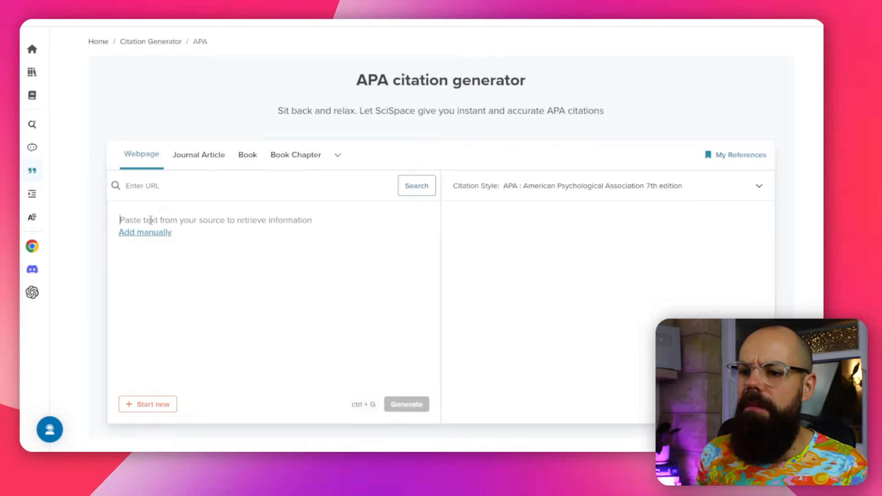
- Switch the webpage citation to manual entry, then move to the Scholarly Paraphrasing Tool
click(146, 232)
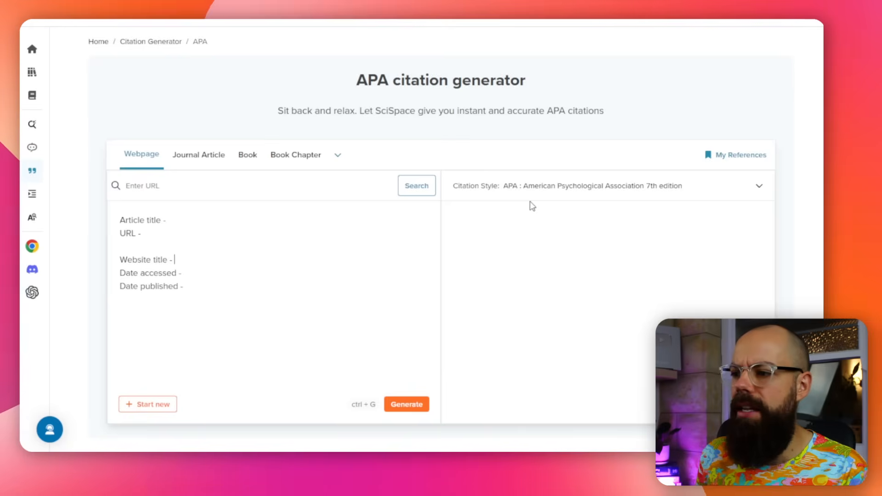
click(758, 186)
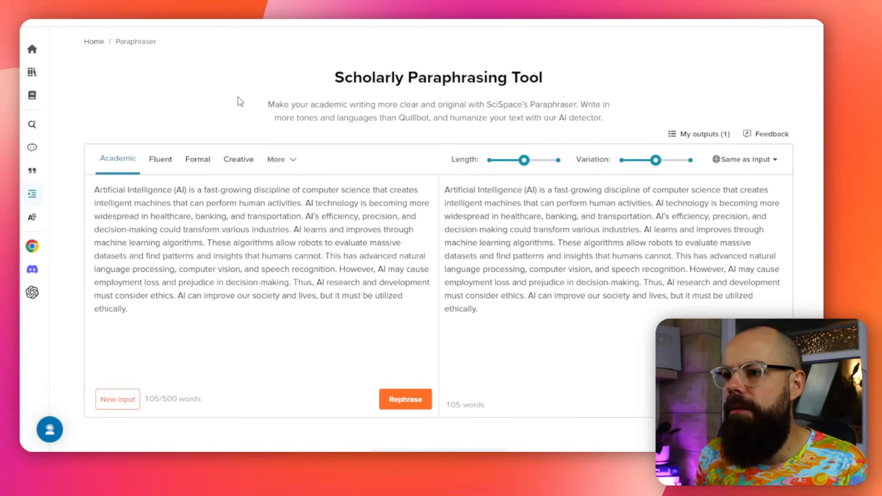
- Highlight 'Scholarly Paraphrasing' in the title and move on to the Academic AI Detector
drag(334, 77, 501, 77)
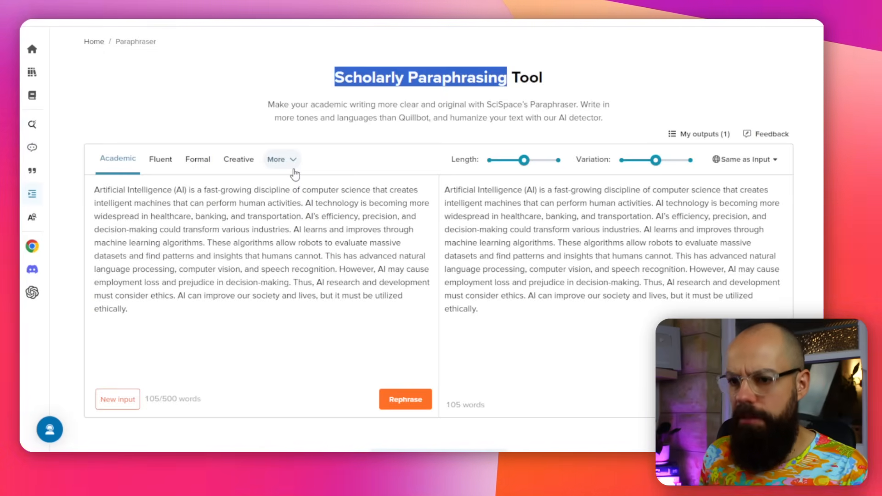
click(32, 217)
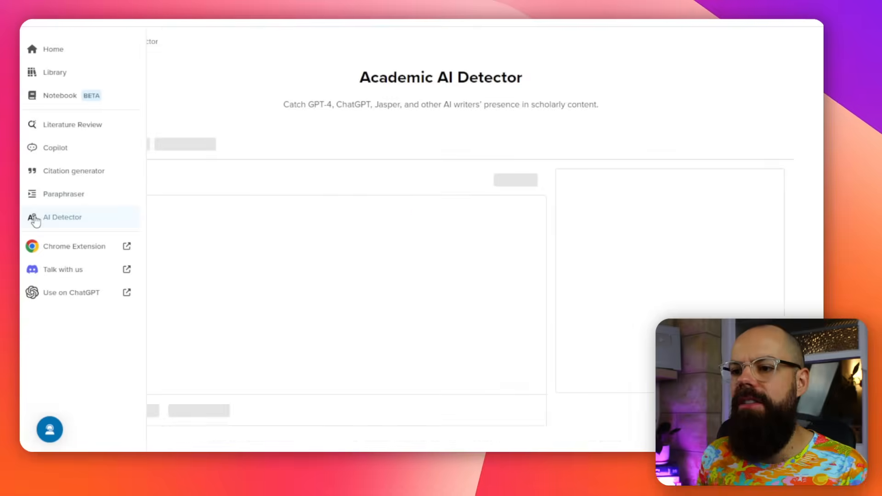